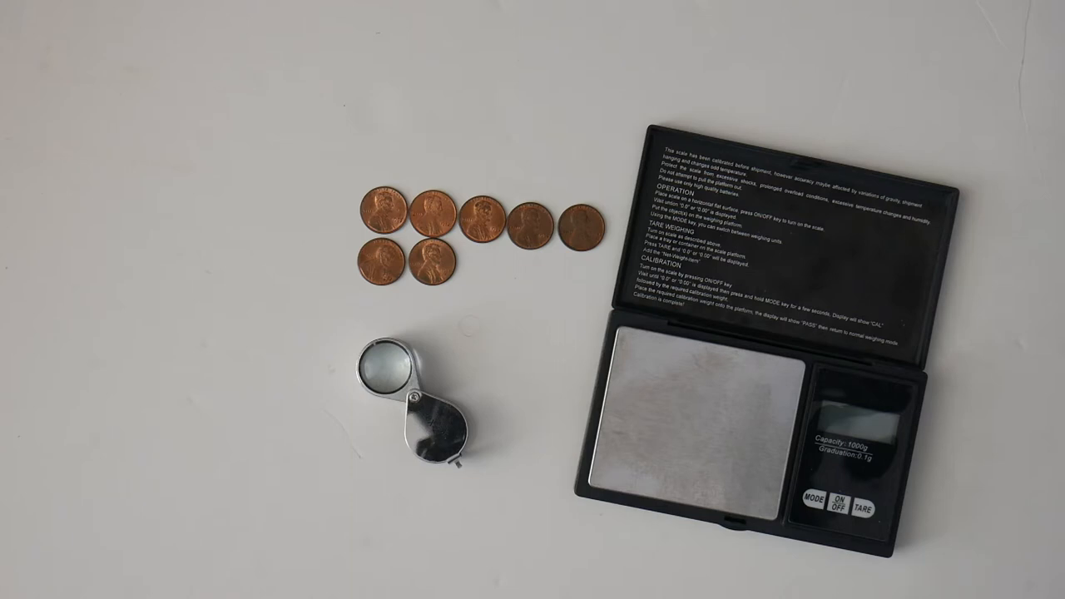
{"action": "left_click", "coordinate": [839, 503]}
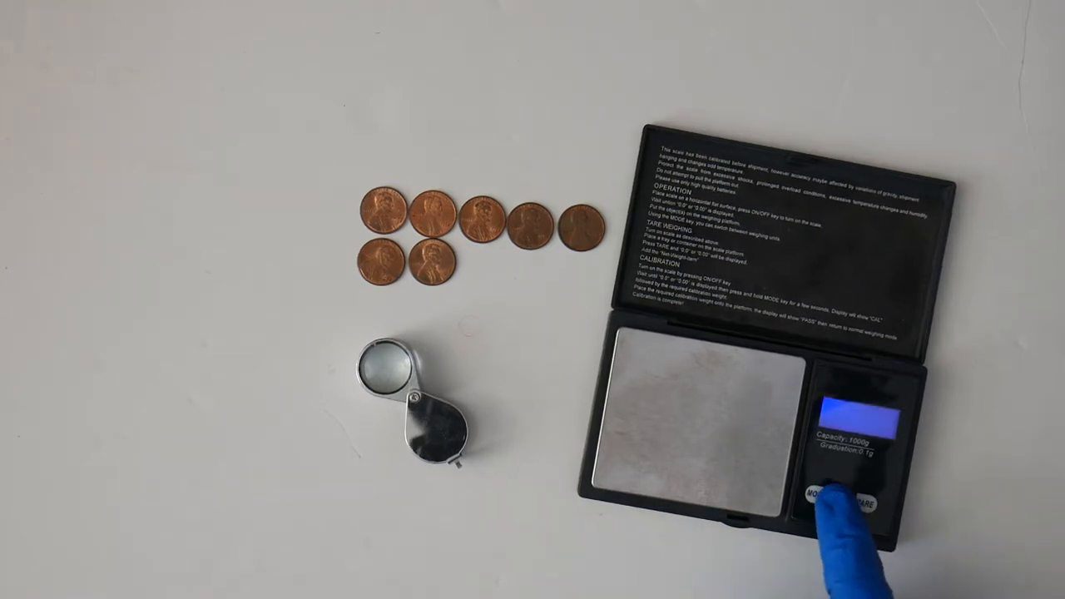
{"action": "left_click", "coordinate": [845, 495]}
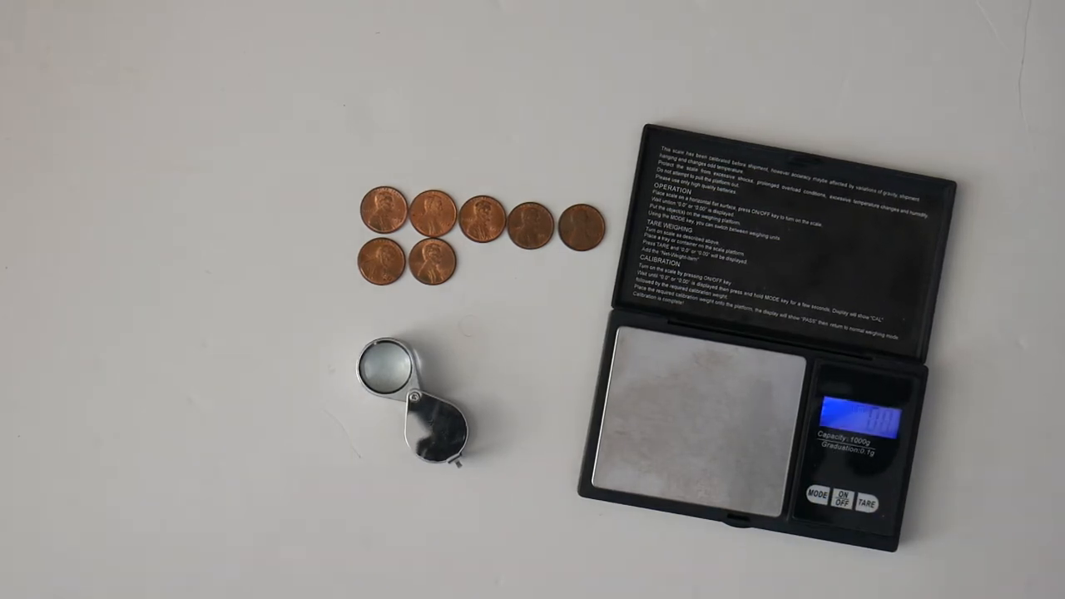